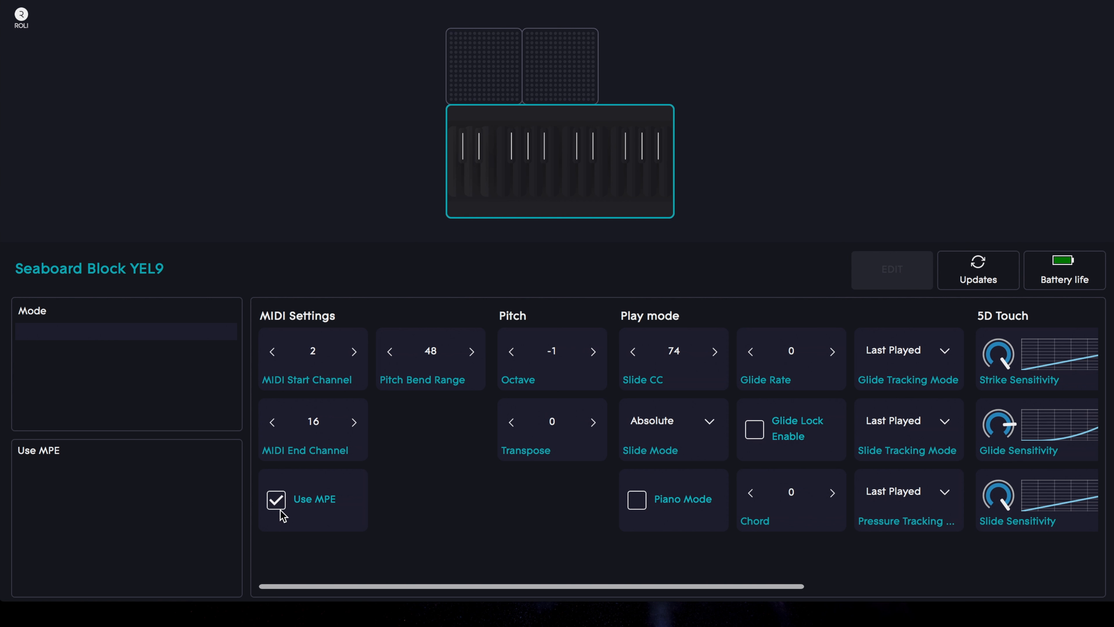
Uncheck Use MPE in the Seaboard Block's MIDI Settings, leaving channels 2 to 16.
click(275, 501)
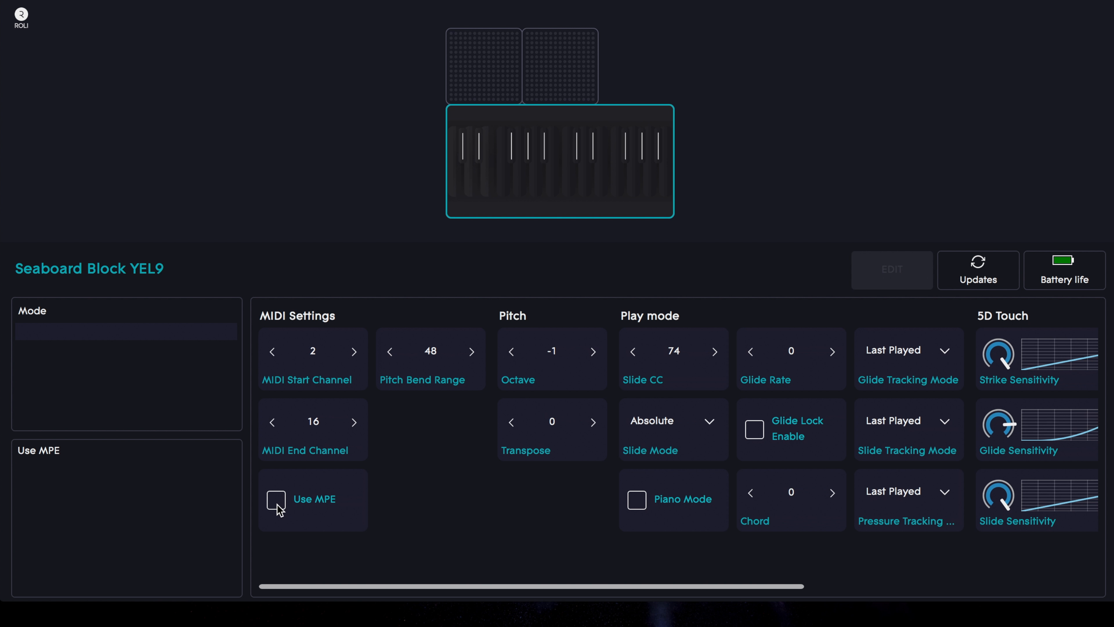